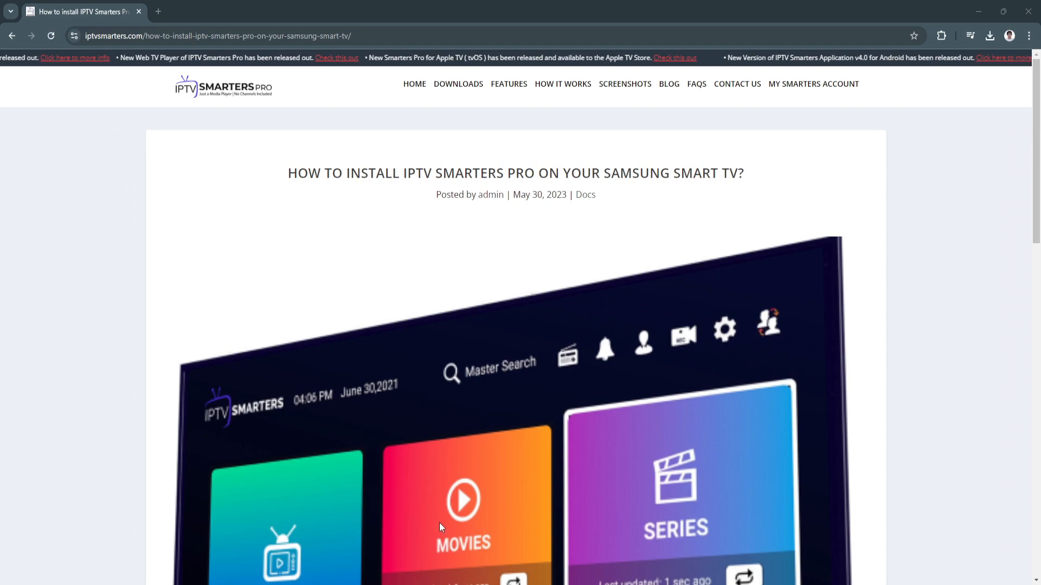
mouse_move(279, 428)
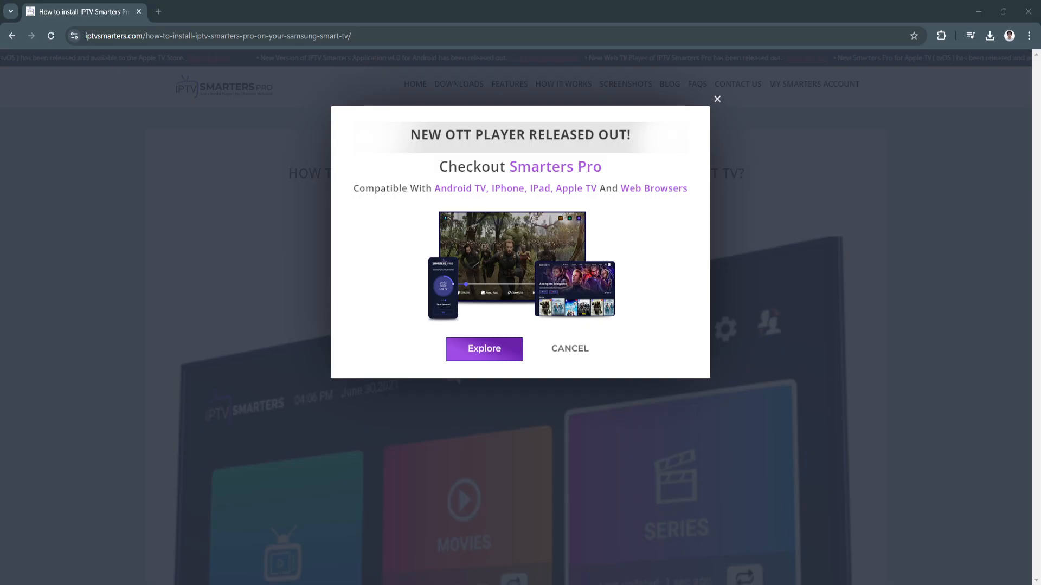
mouse_move(701, 150)
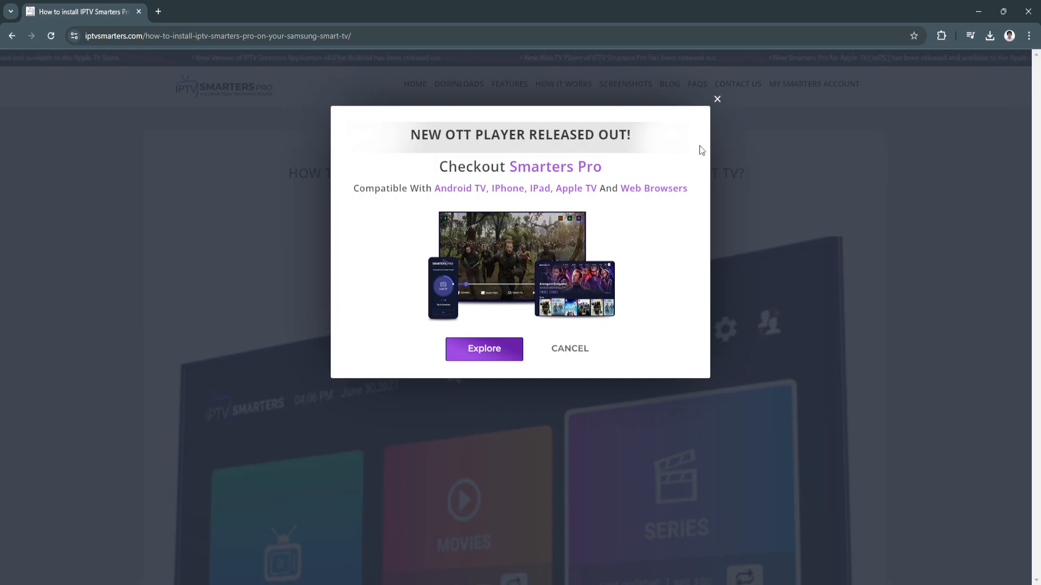
Dismiss the 'New OTT Player Released Out!' announcement popup.
click(568, 348)
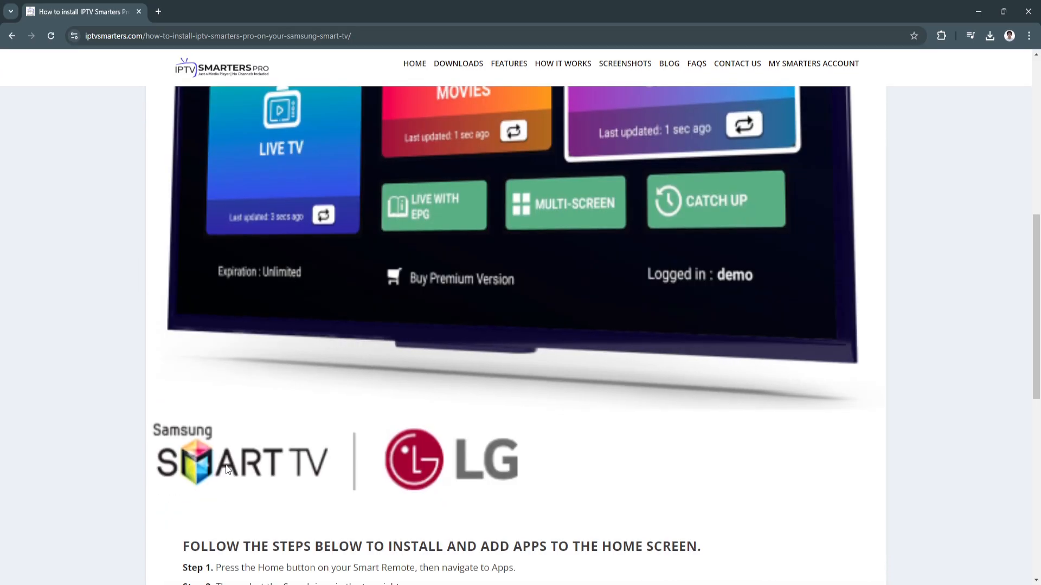
Scroll through Samsung Smart TV install Steps 1–5 and the note, then return to the article title.
scroll(down, 3)
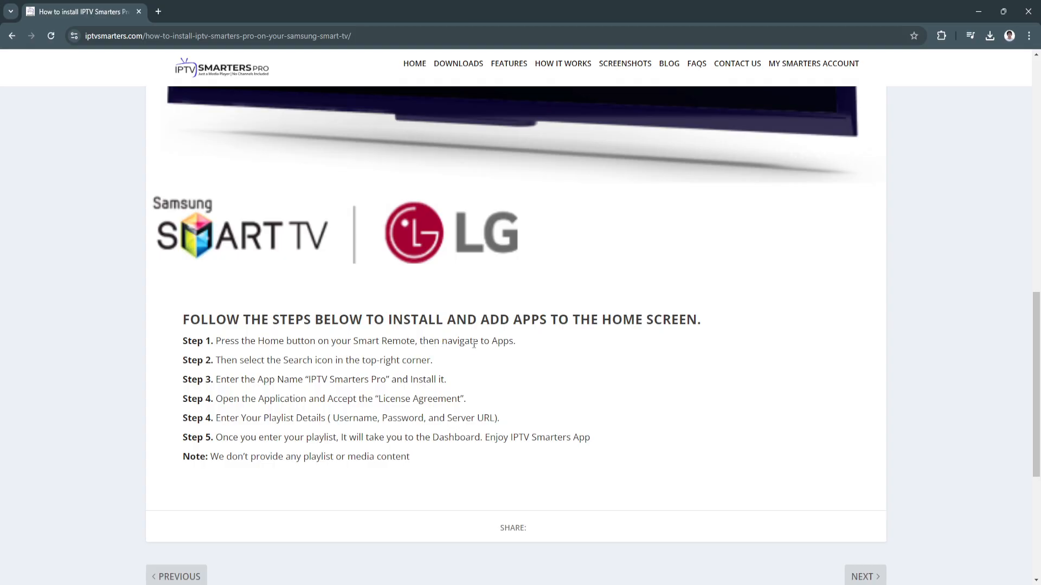
mouse_move(281, 366)
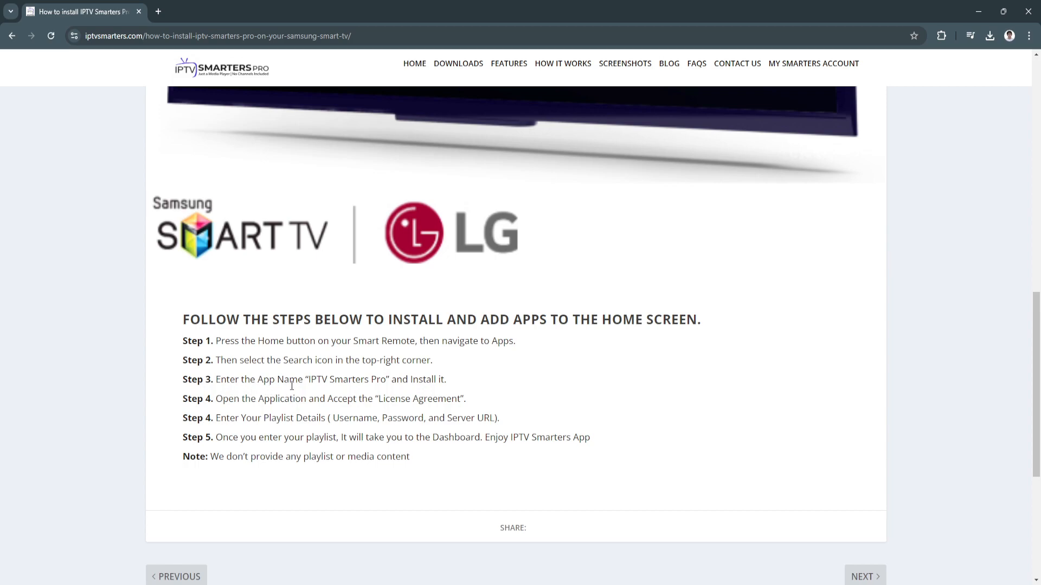
mouse_move(380, 392)
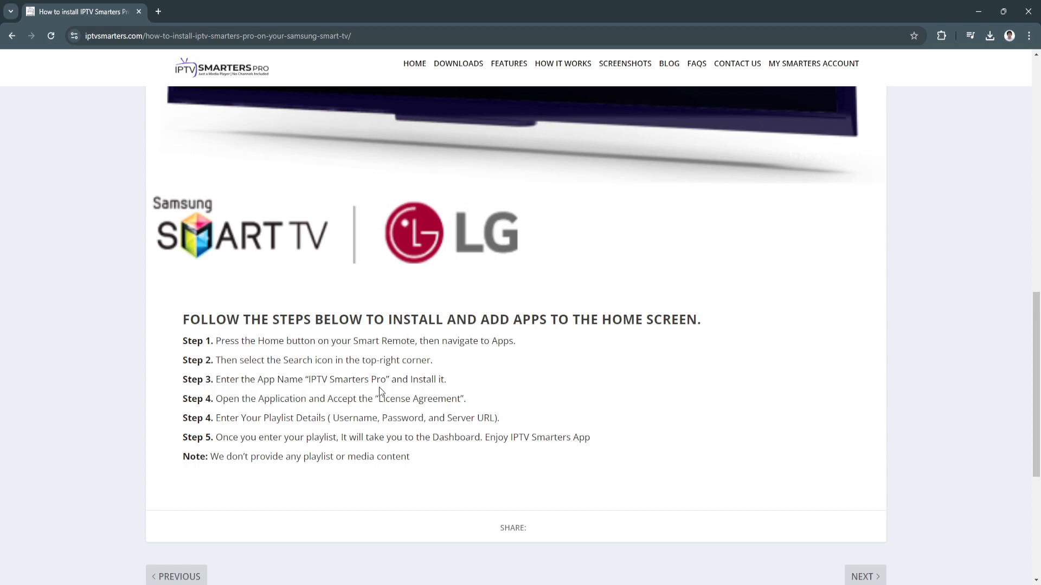
mouse_move(236, 404)
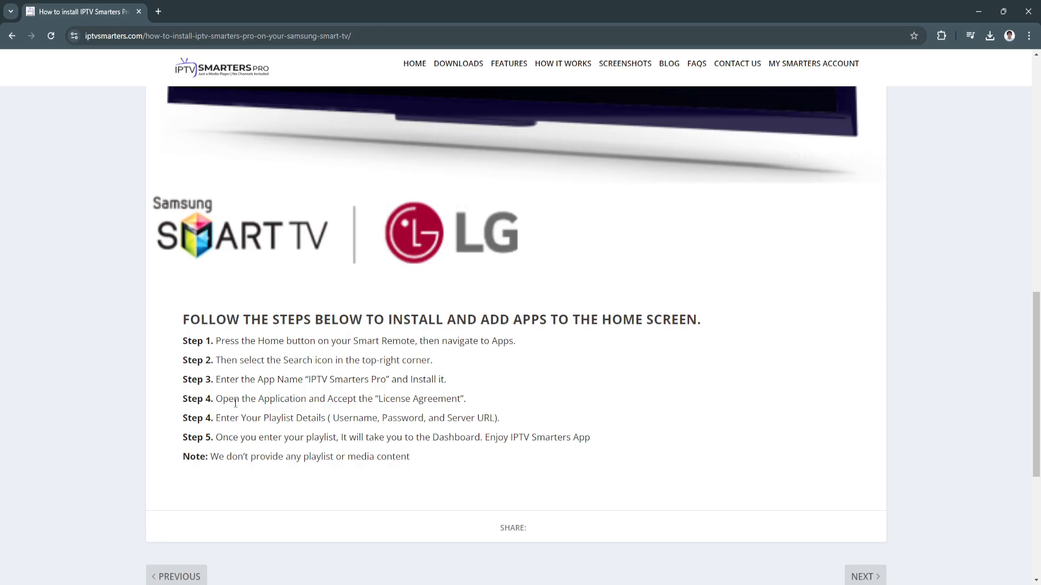
mouse_move(152, 384)
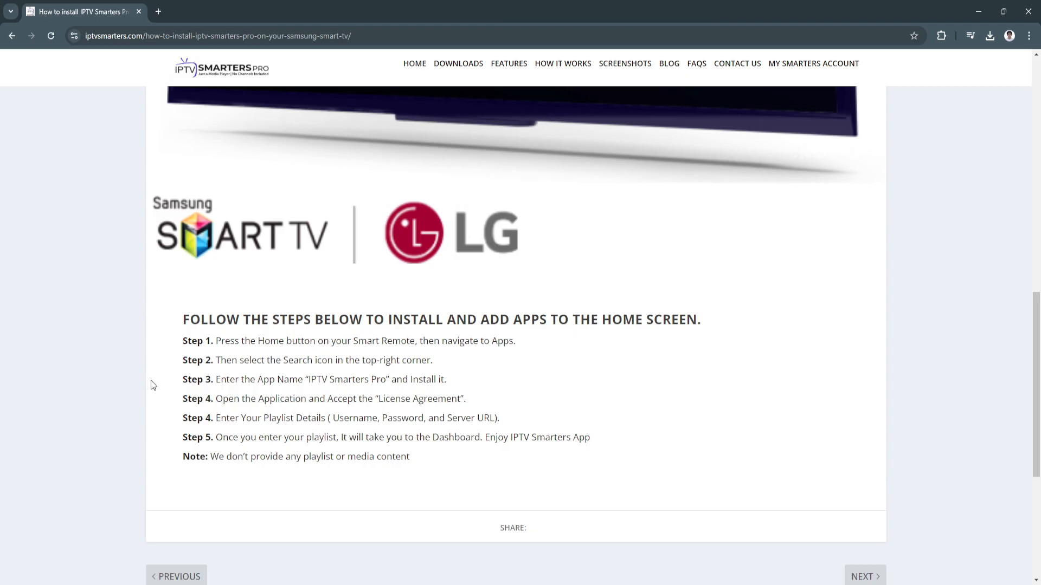
mouse_move(318, 424)
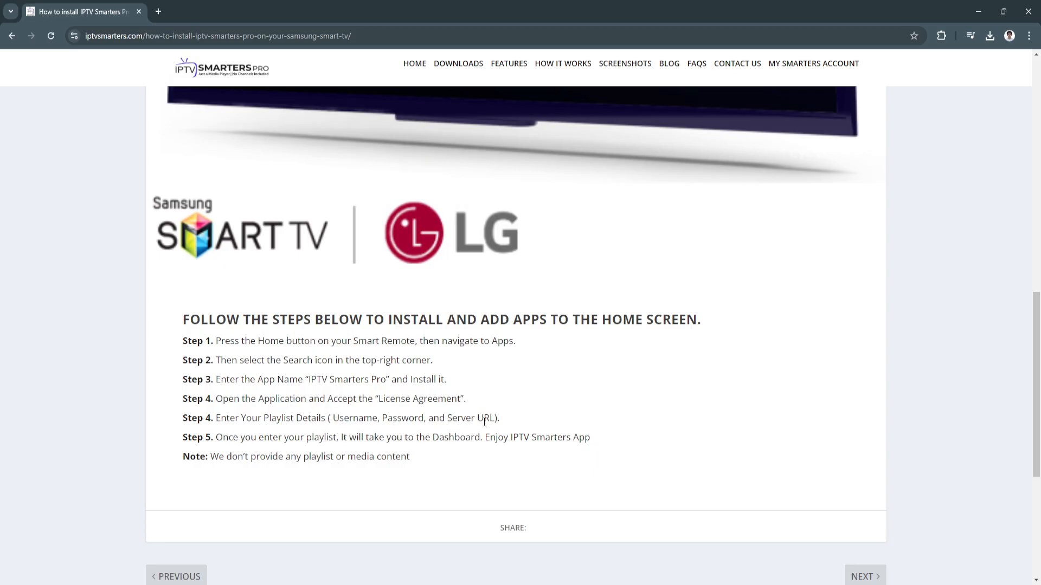
mouse_move(280, 456)
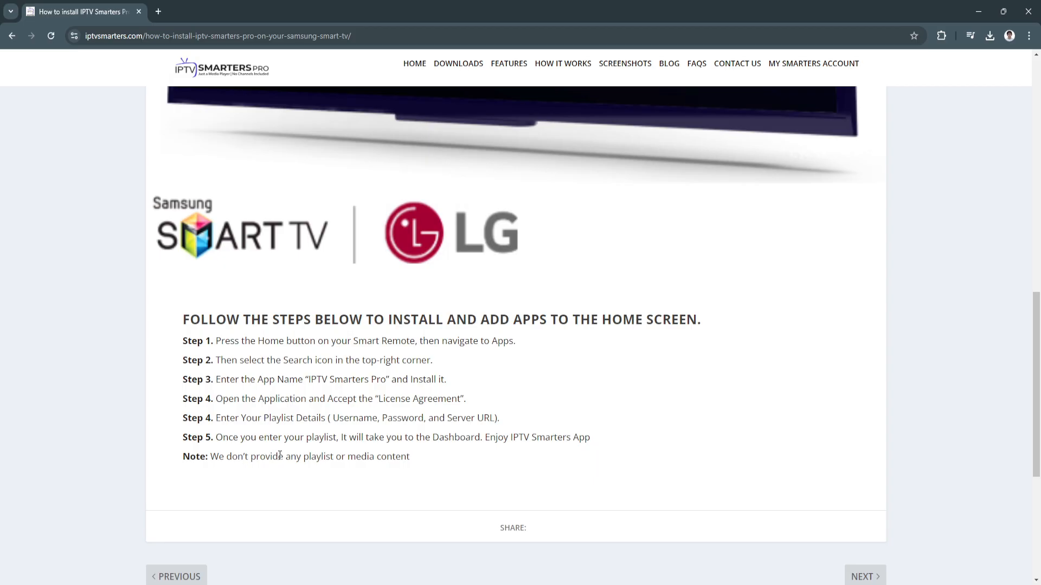
mouse_move(453, 458)
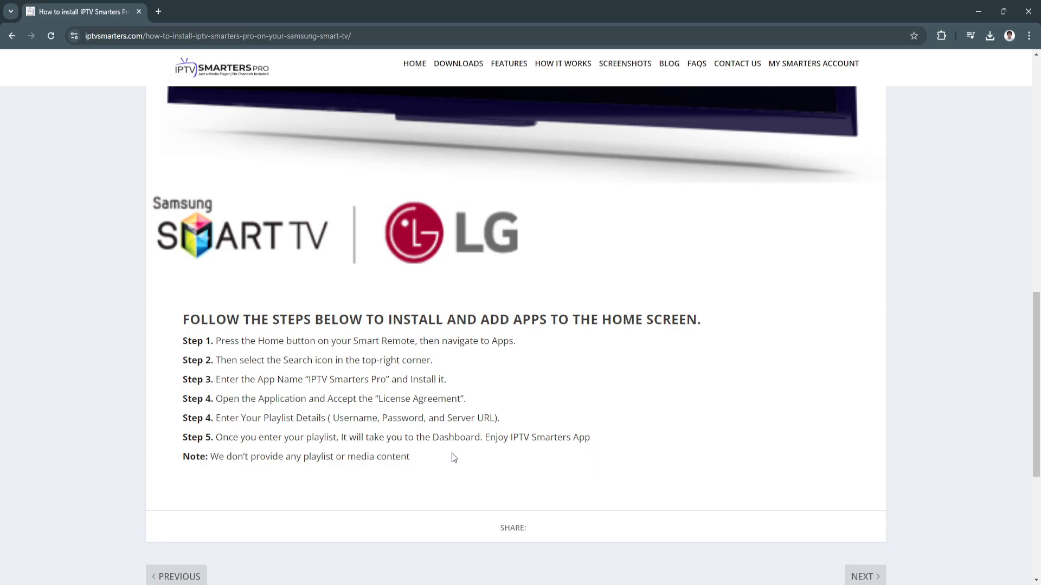
mouse_move(471, 458)
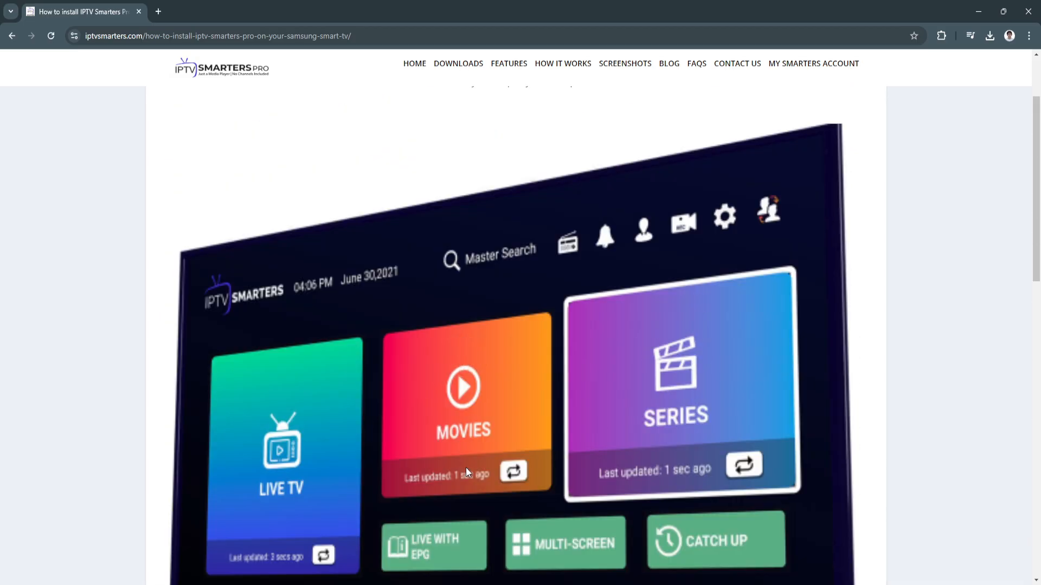
scroll(up, 3)
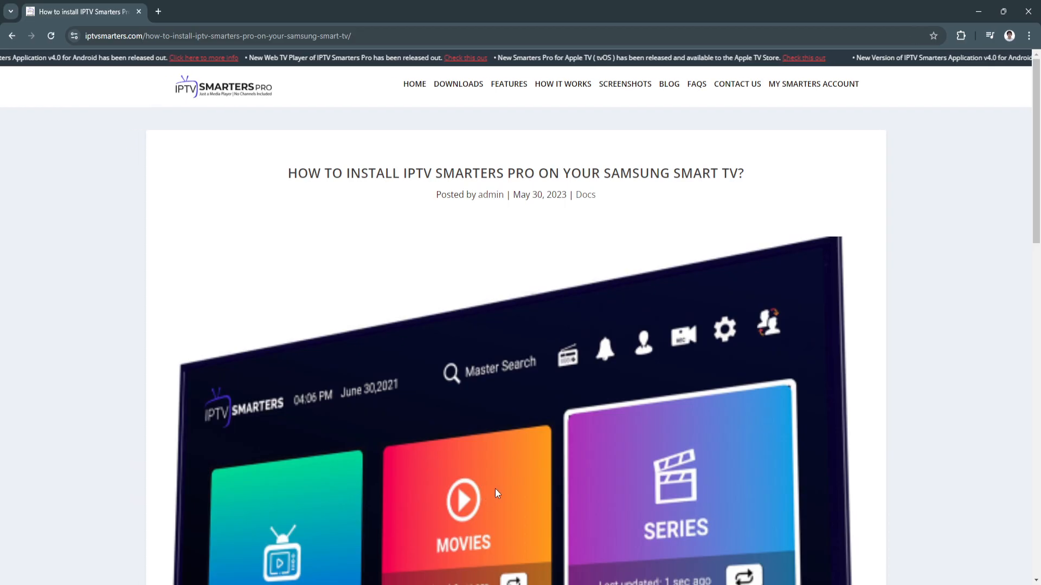